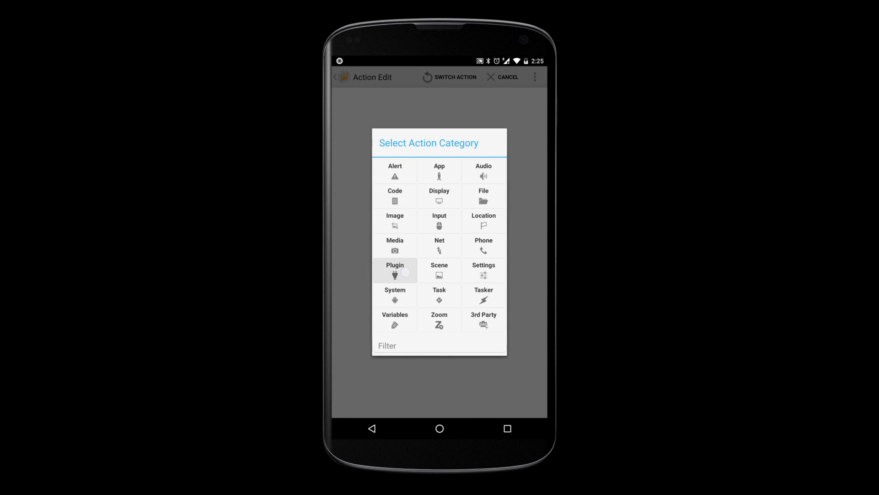
# Add an AutoNotification Table plugin action from the Plugin action list.
pyautogui.click(395, 269)
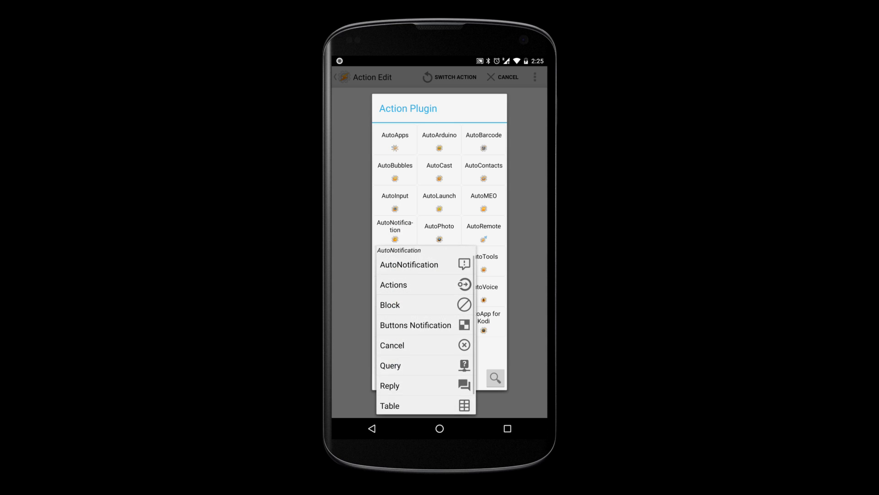
pyautogui.scroll(3)
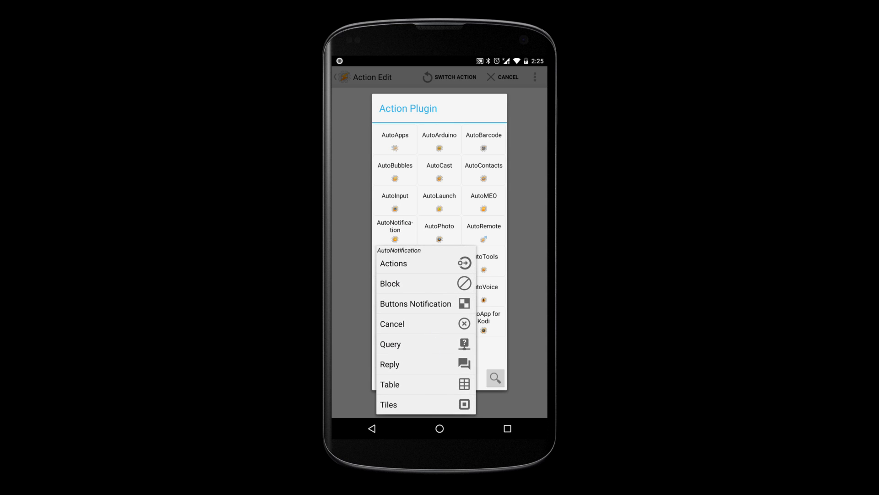
pyautogui.click(391, 384)
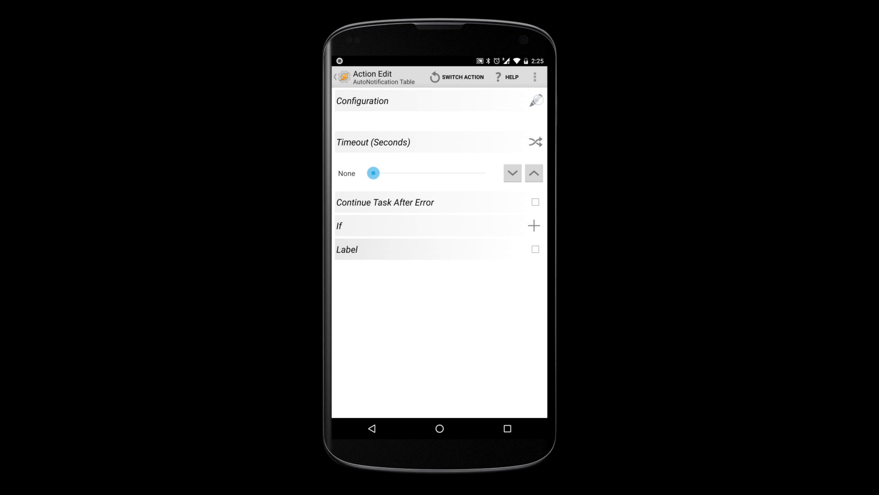
# Fill the Table action's Texts setting with the values a,b,c,d.
pyautogui.click(534, 101)
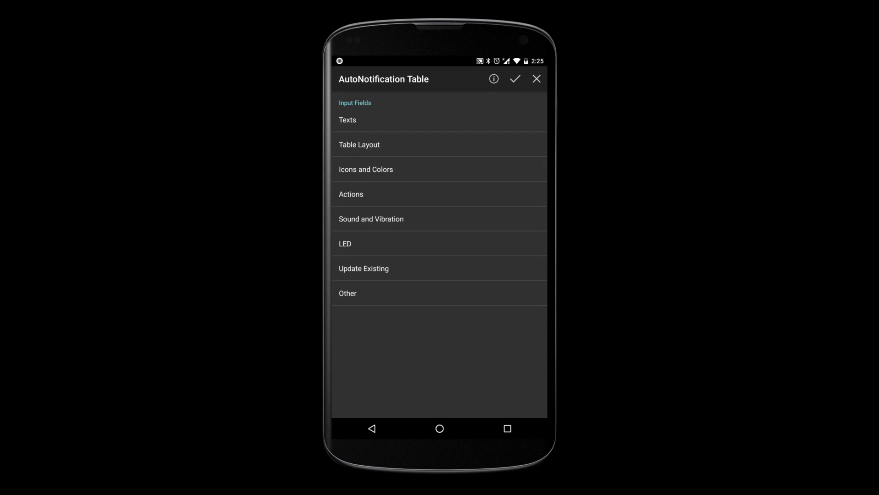
pyautogui.click(348, 119)
pyautogui.write('a,')
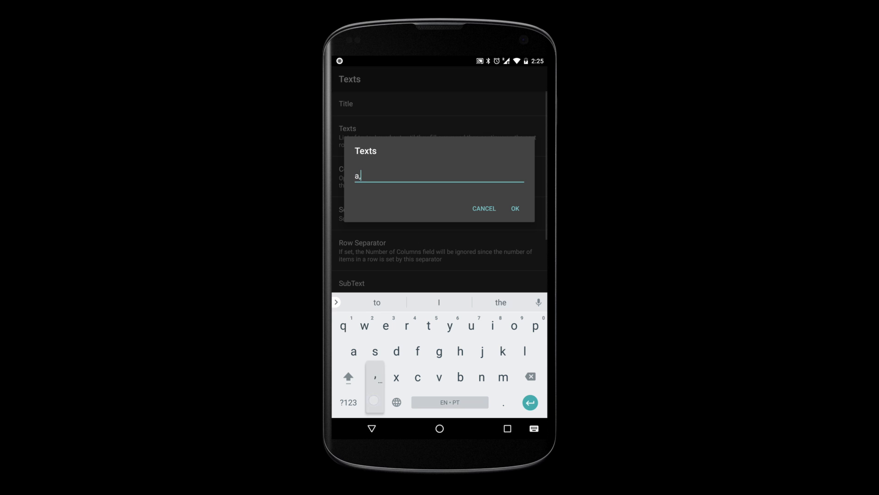
pyautogui.write('b,c,d')
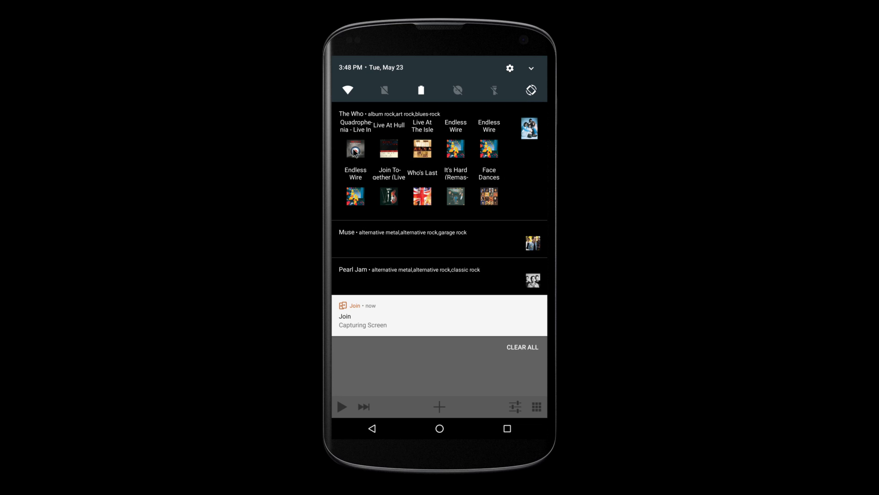
# Expand and inspect the Pearl Jam table notification in the shade.
pyautogui.click(356, 149)
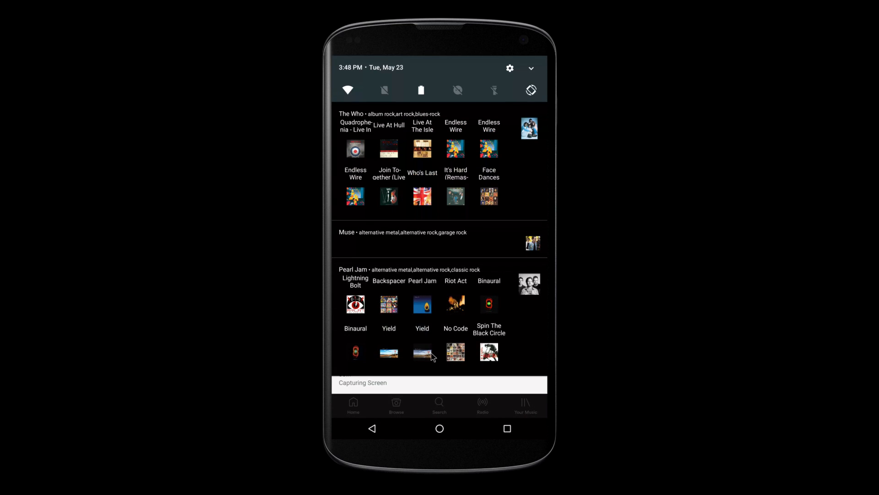
pyautogui.click(421, 304)
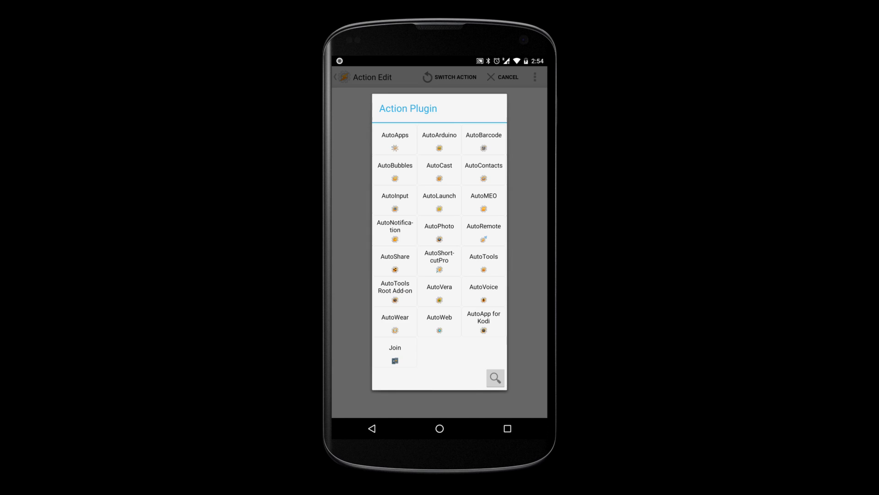
# Add an AutoNotification Block action and start editing its Block By Title filter.
pyautogui.click(395, 230)
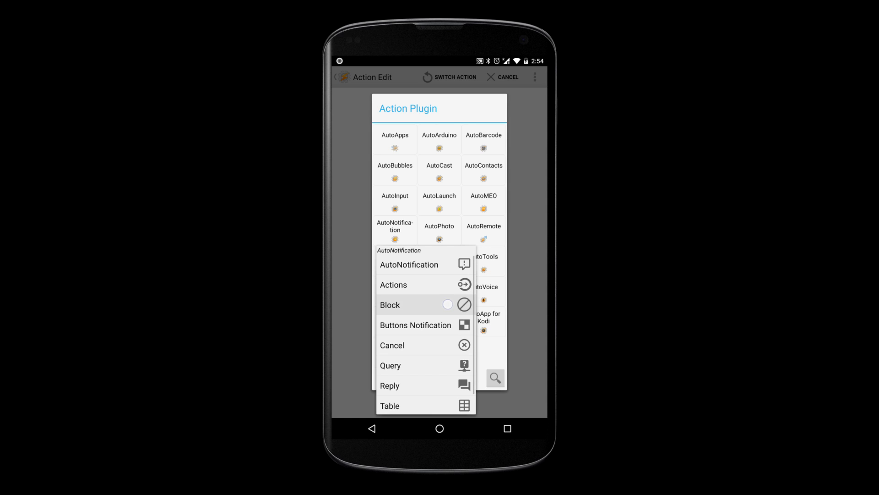
pyautogui.click(389, 304)
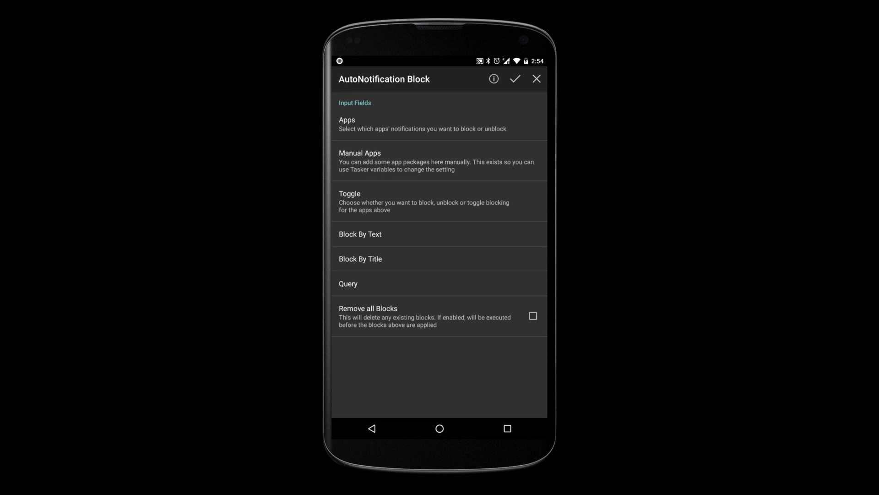
pyautogui.click(360, 258)
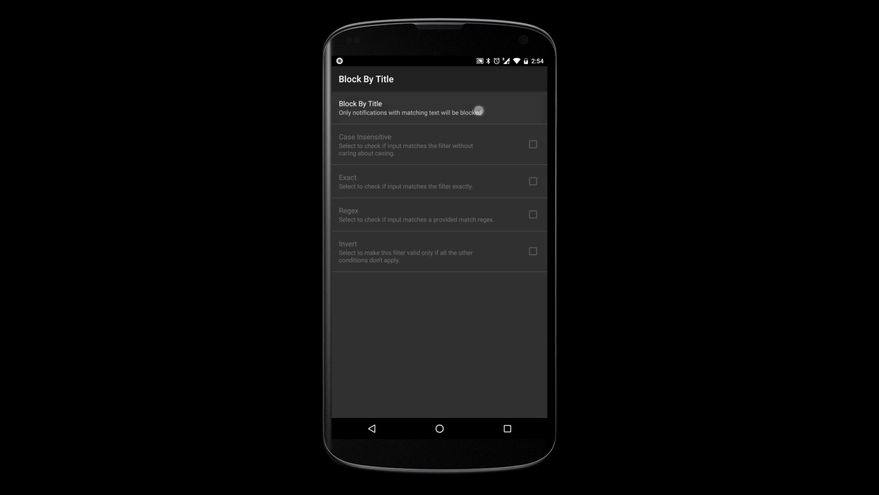
pyautogui.click(411, 108)
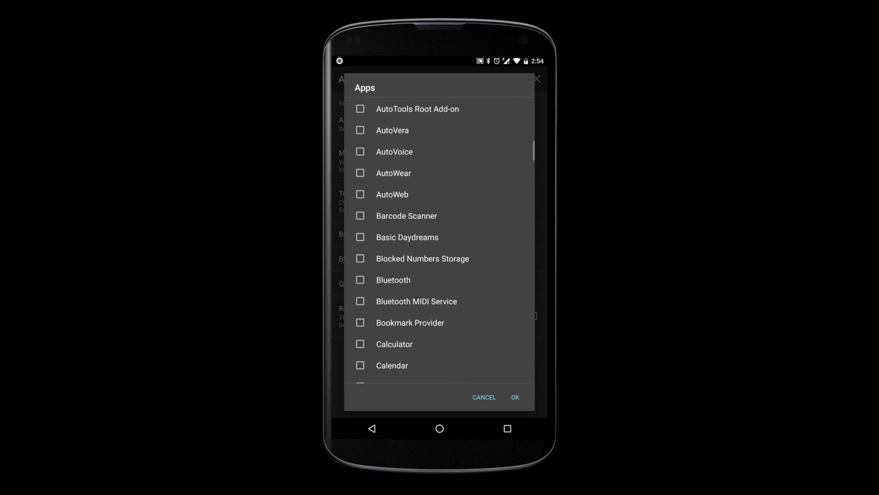
# Select WhatsApp as the blocked app and save the Block action configuration.
pyautogui.scroll(-3)
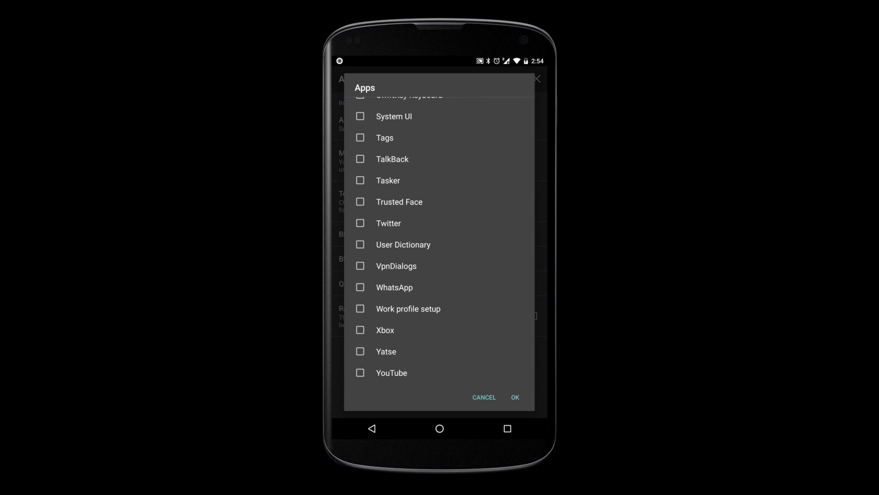
pyautogui.click(360, 287)
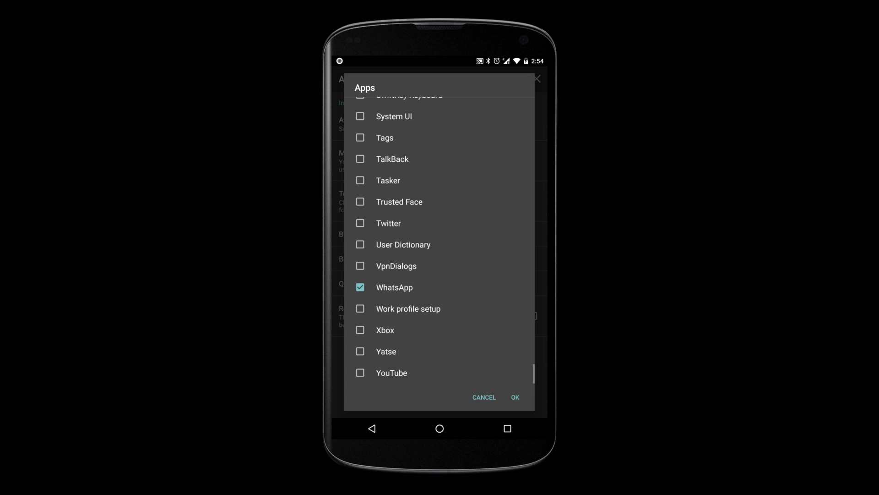
pyautogui.click(514, 397)
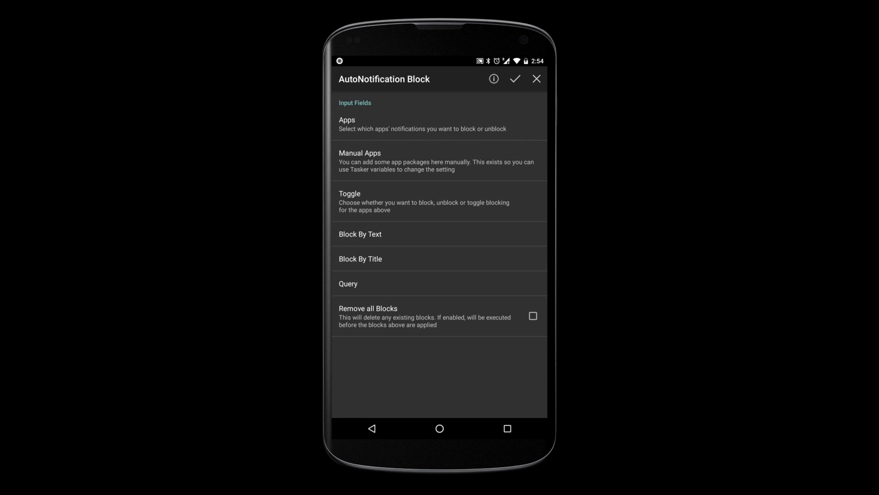
pyautogui.click(515, 79)
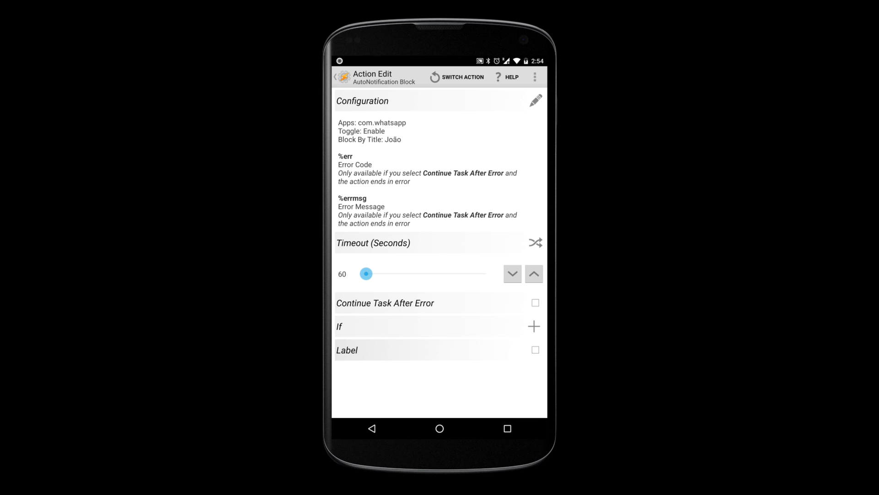